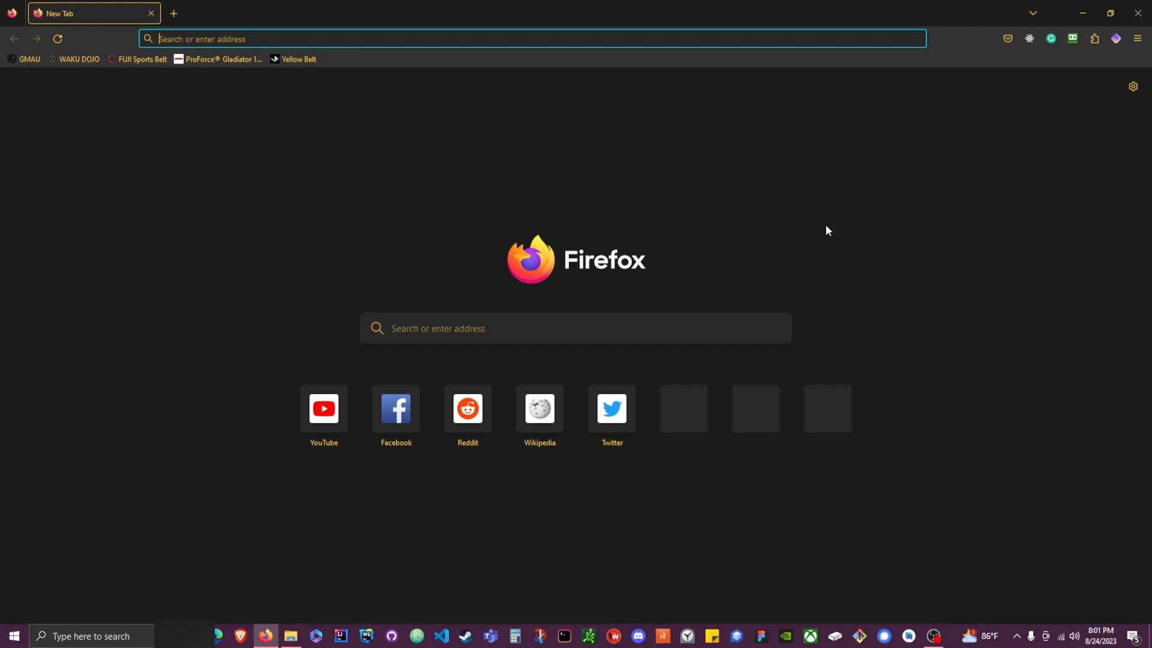
Step: Load godotengine.org and reveal the homepage's latest 4.1.1 download offer
text(godotengine.org)
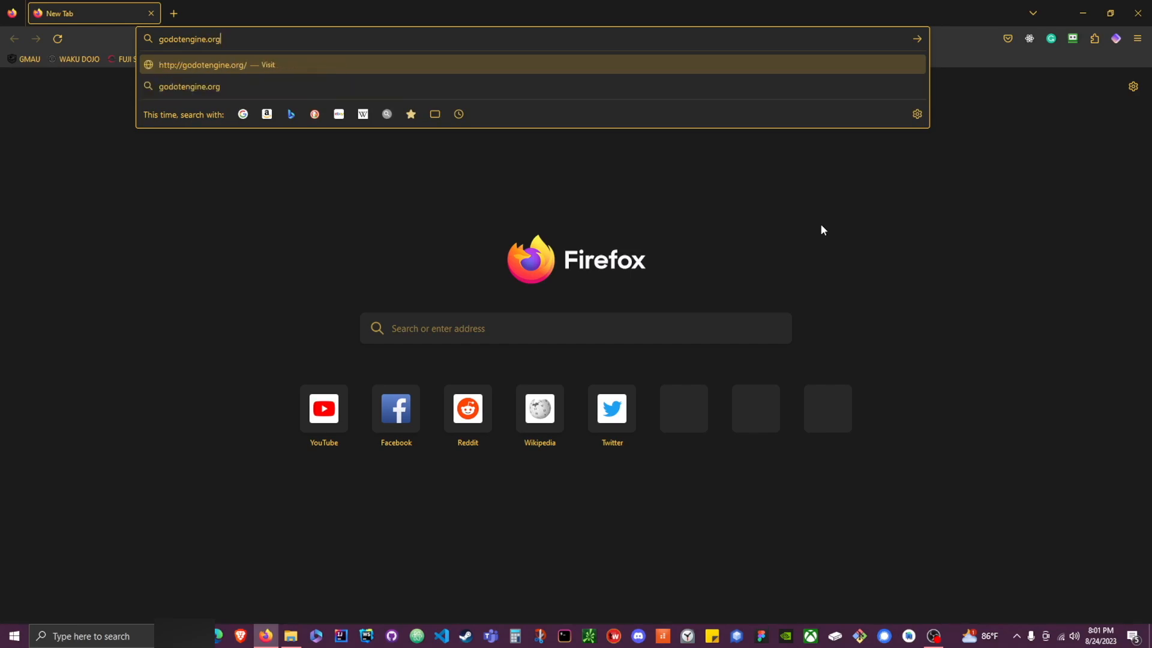
mouse_move(984, 158)
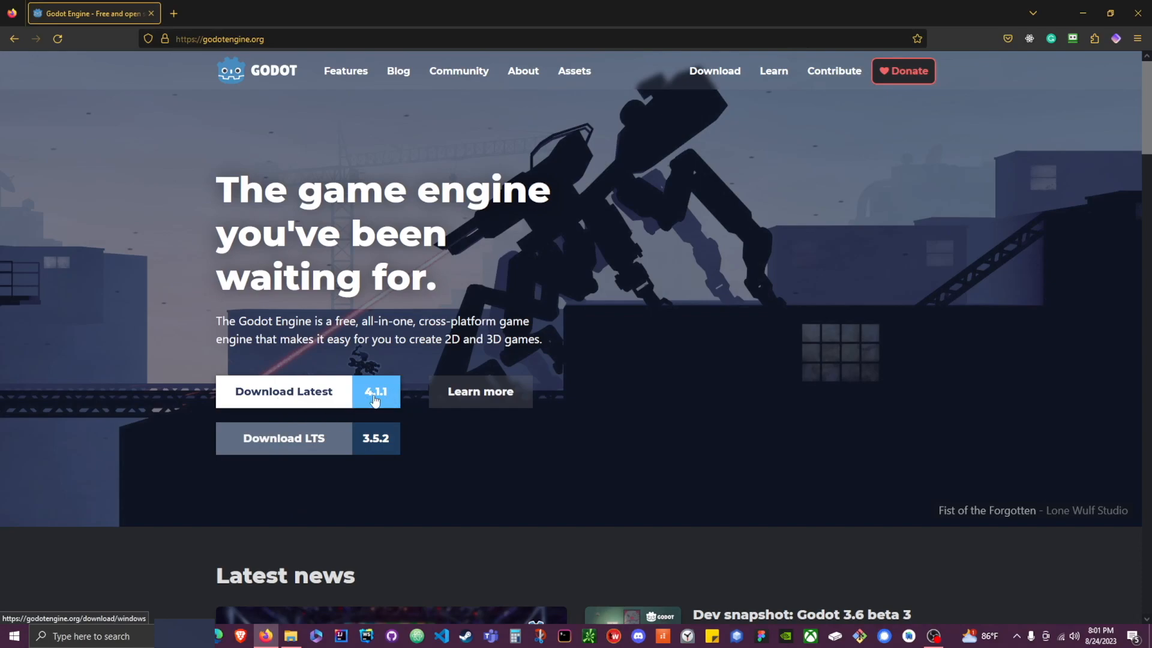
mouse_move(297, 399)
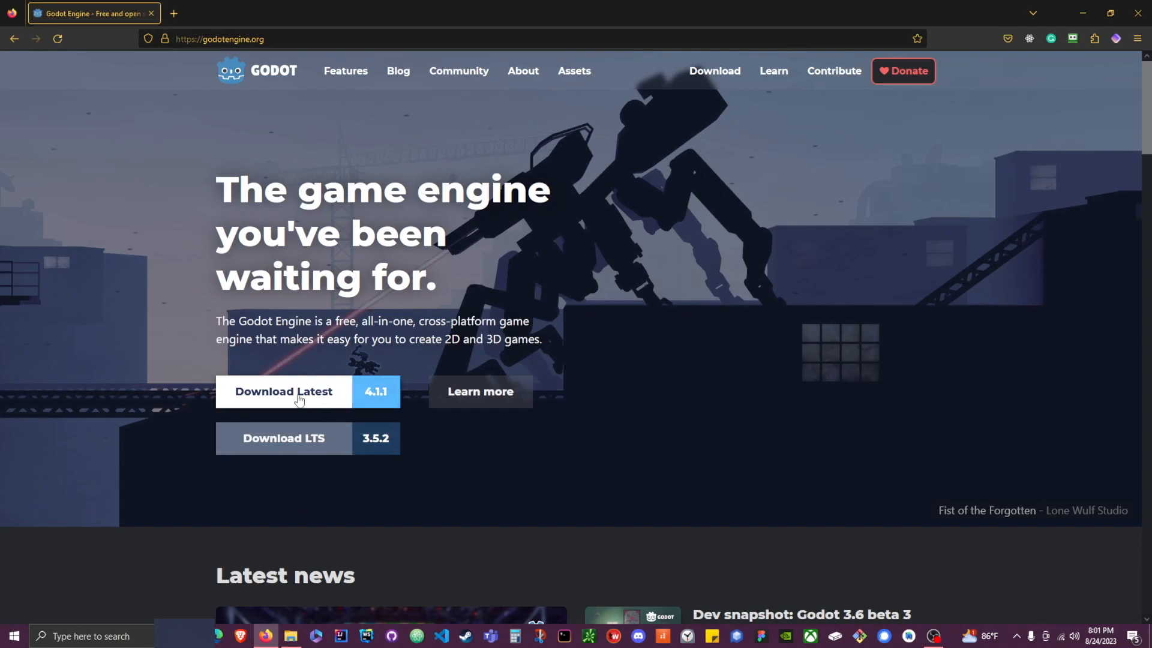
scroll(down, 3)
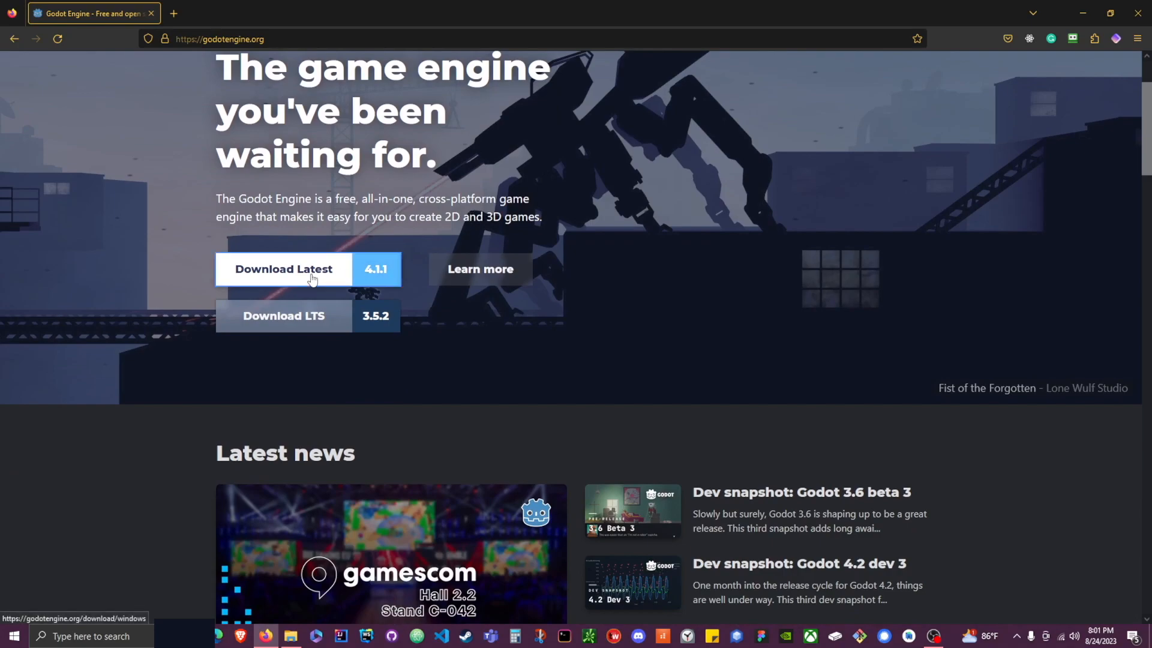
Step: Start the Godot Engine 4.1.1 Windows 64-bit zip download and dismiss the donation popup
click(284, 269)
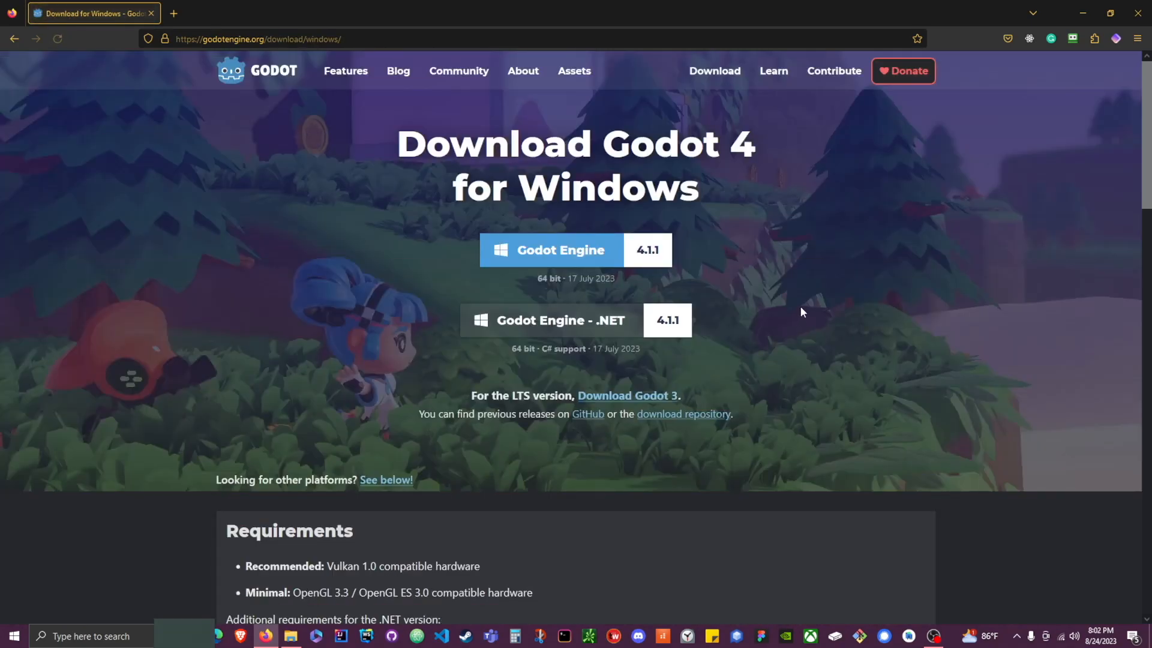
mouse_move(545, 258)
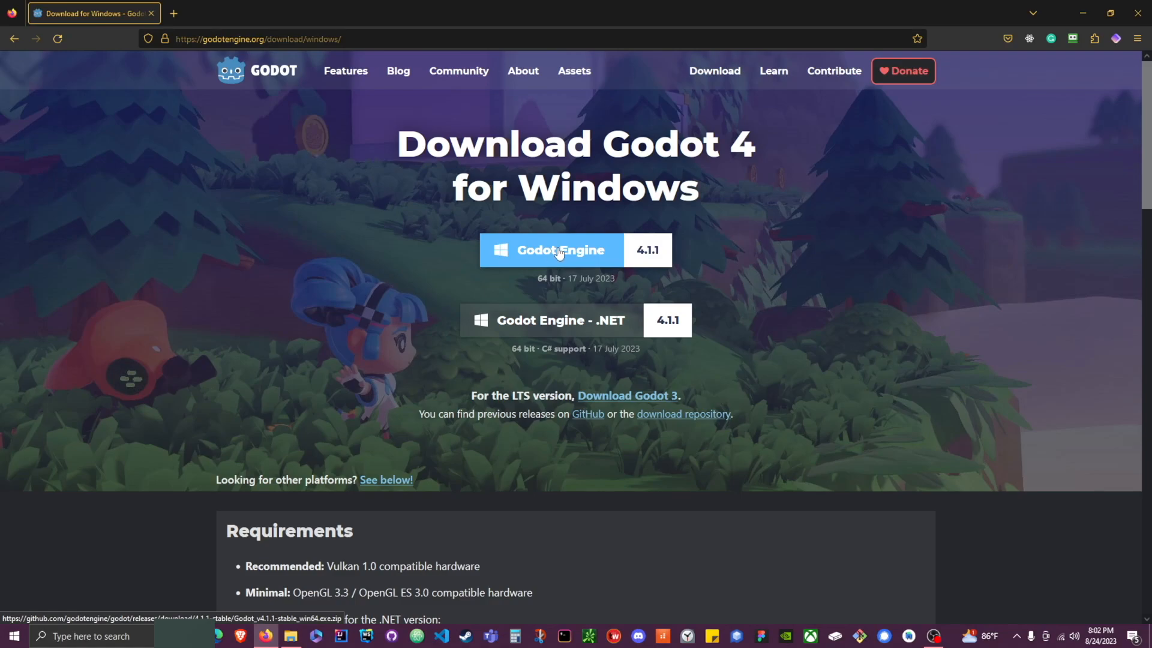
mouse_move(539, 263)
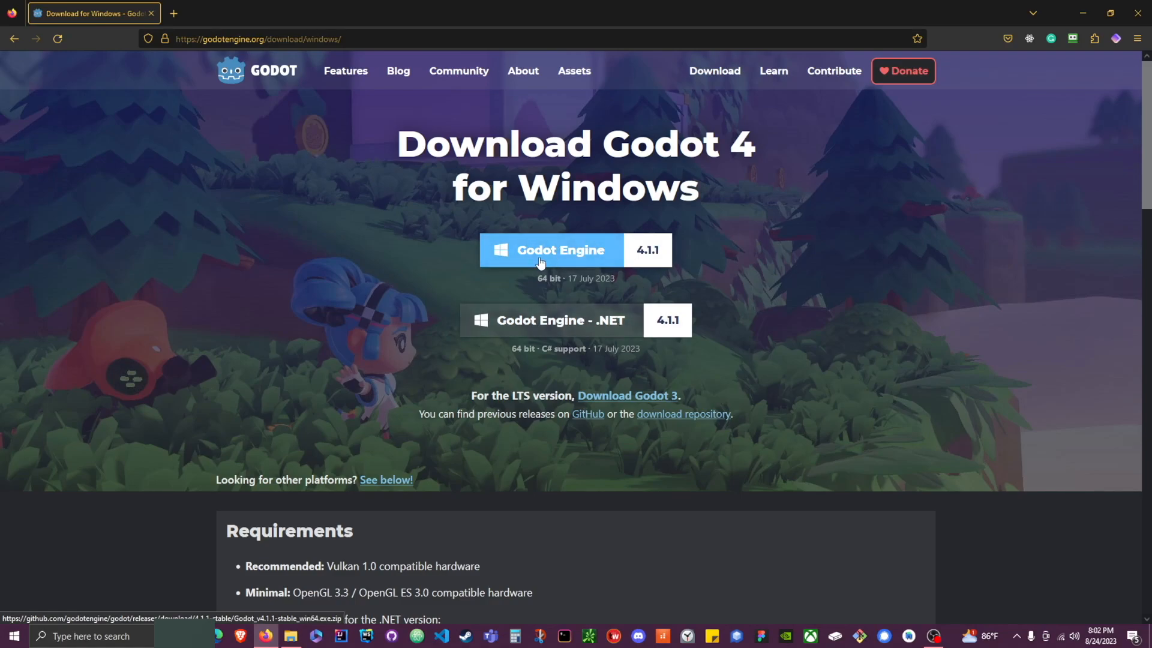
click(550, 249)
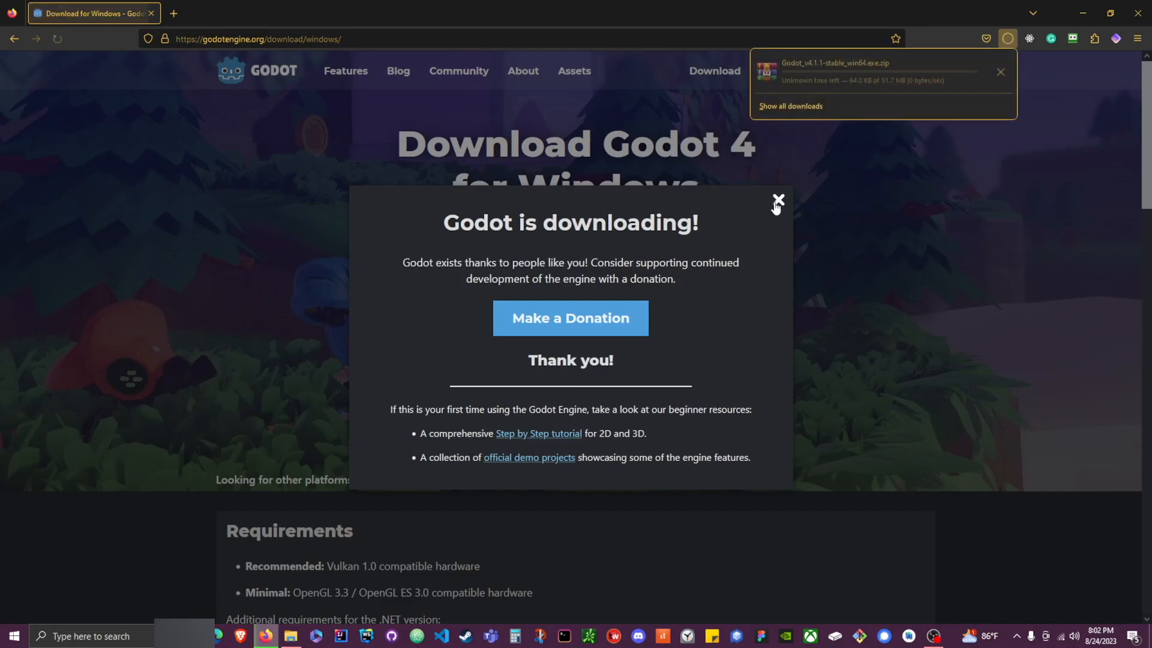
click(776, 199)
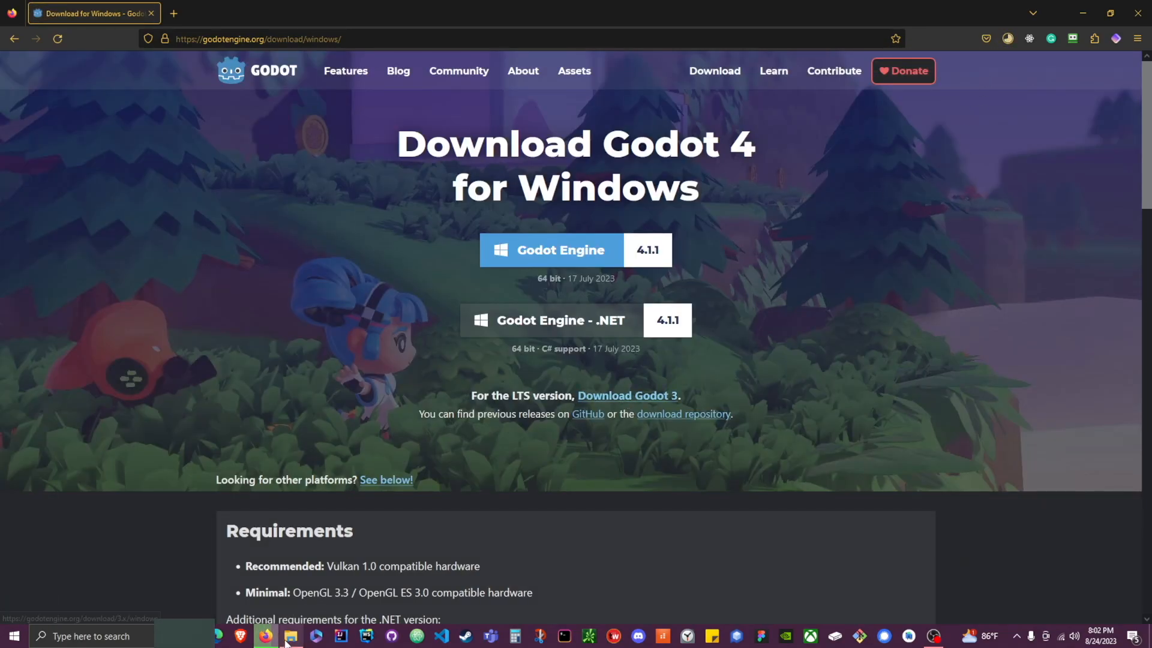
Step: Extract the Godot 4.1.1 zip into Downloads via Extract Here, yielding the engine and console executables
click(291, 635)
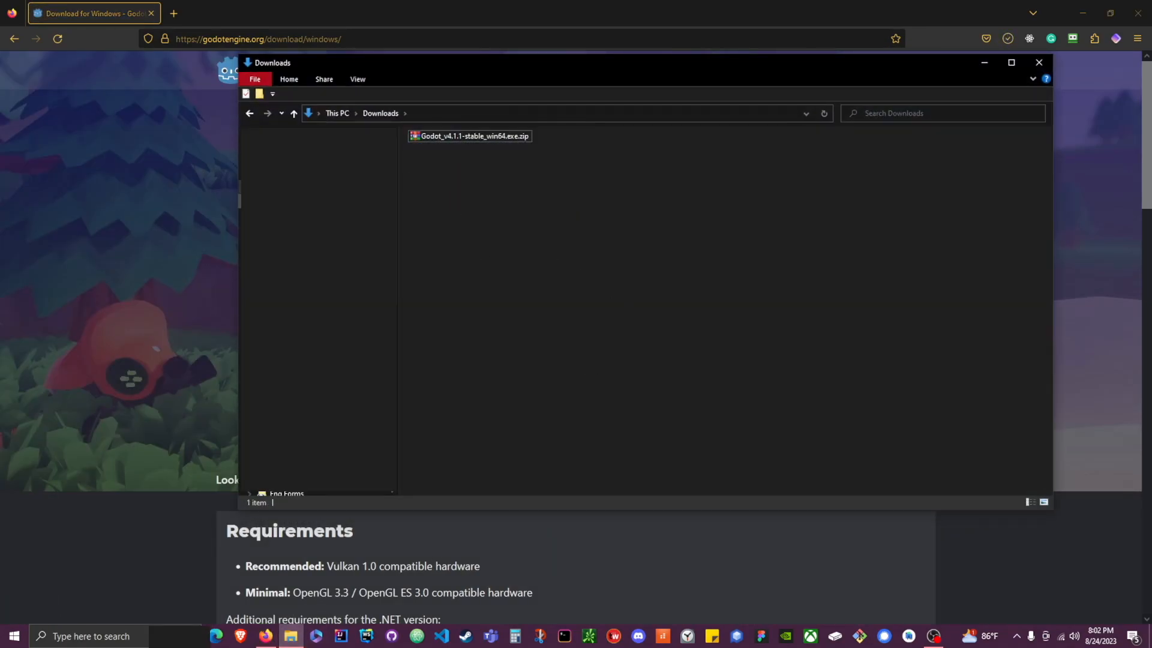
click(470, 136)
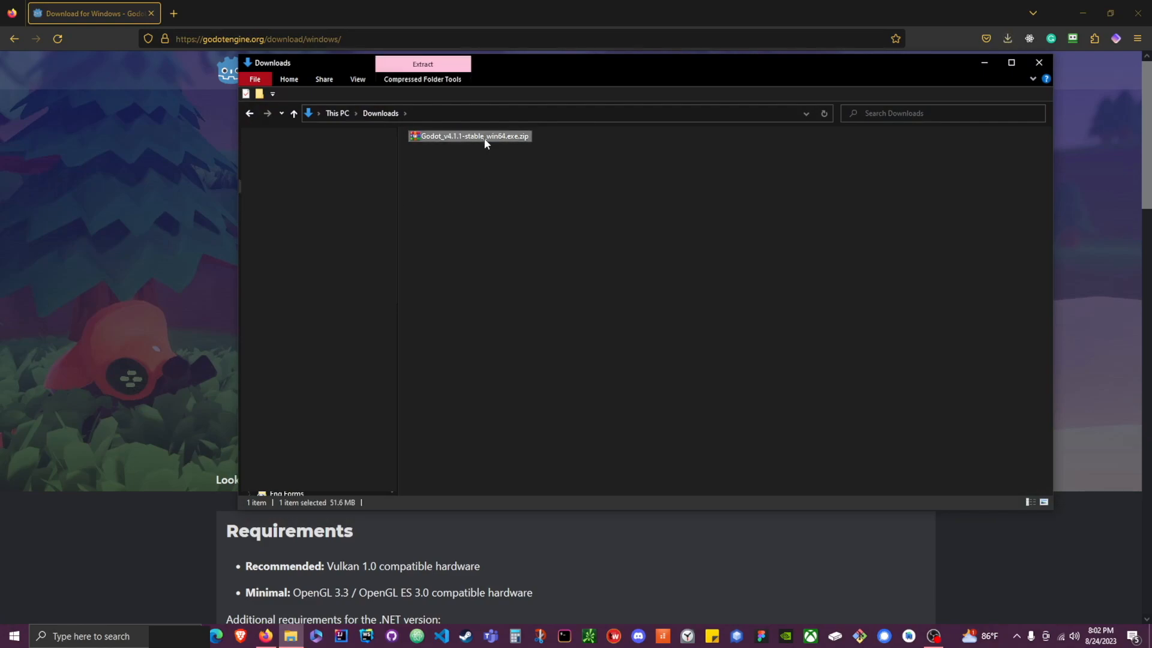
right_click(471, 136)
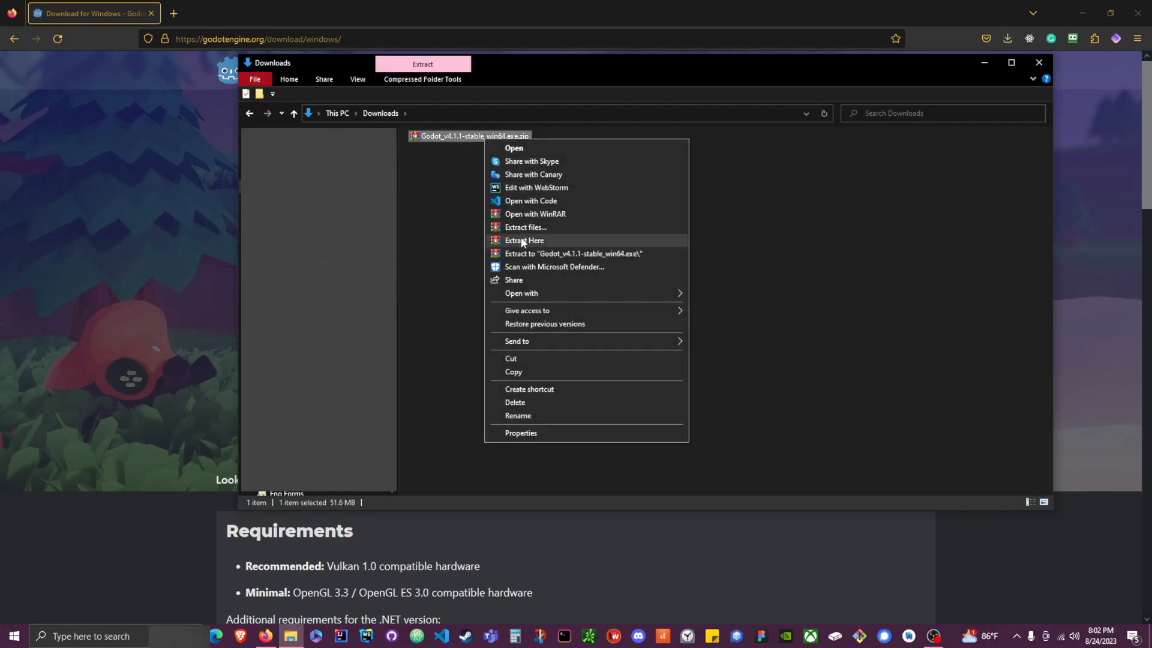
click(524, 240)
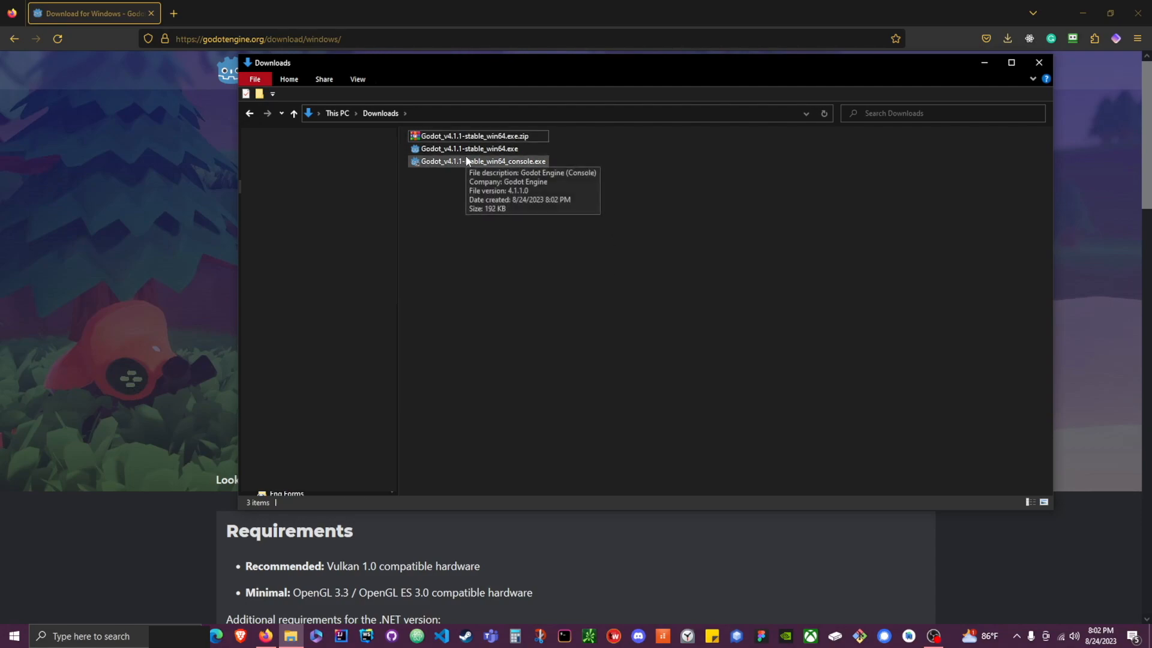
mouse_move(490, 170)
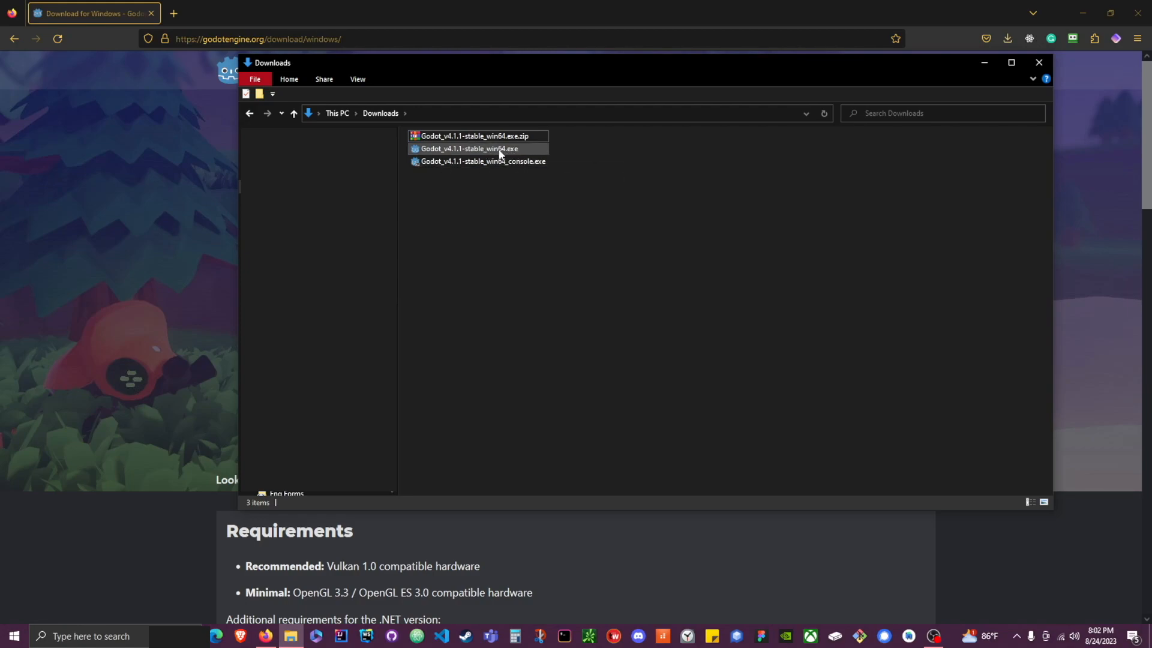
double_click(469, 148)
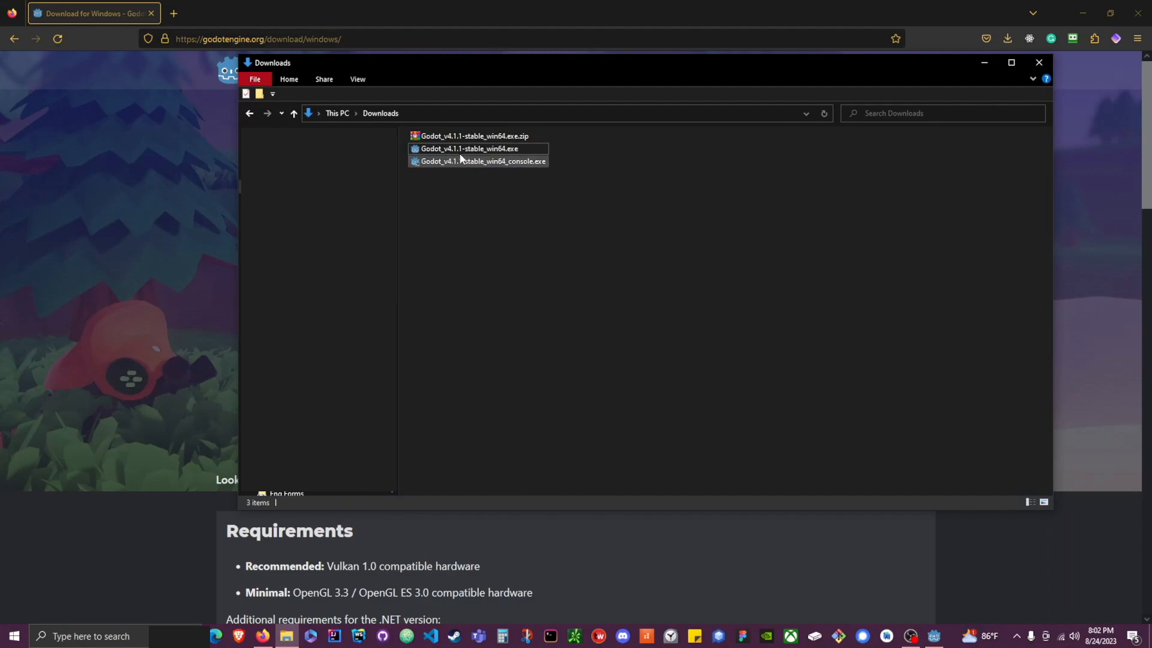
mouse_move(470, 148)
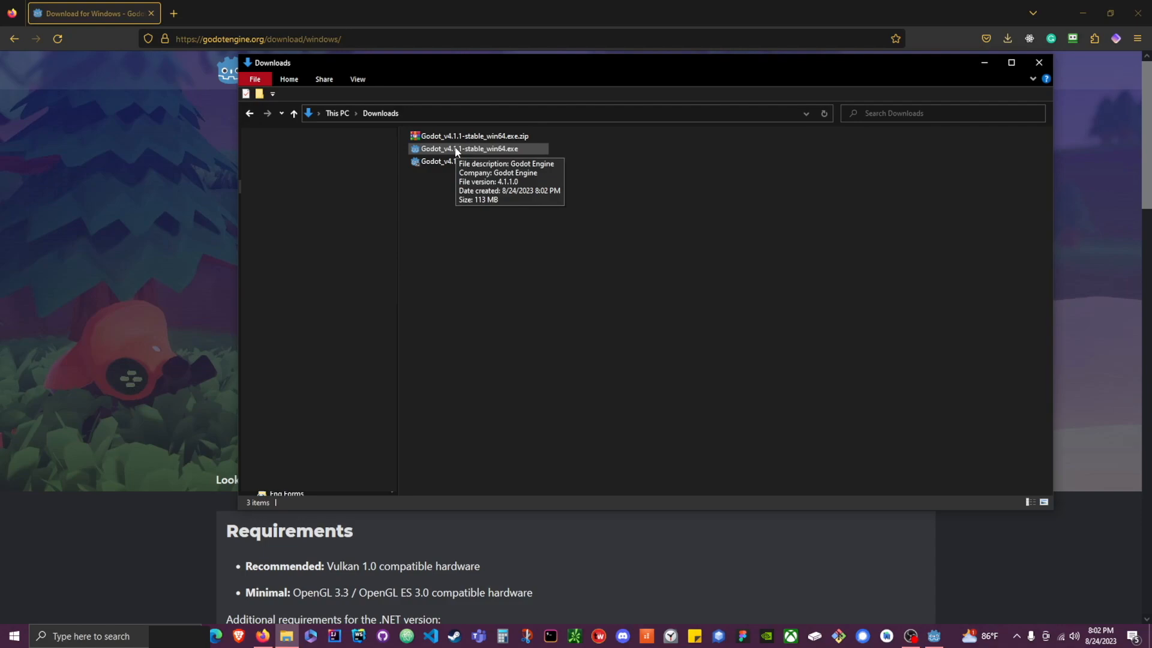
mouse_move(484, 153)
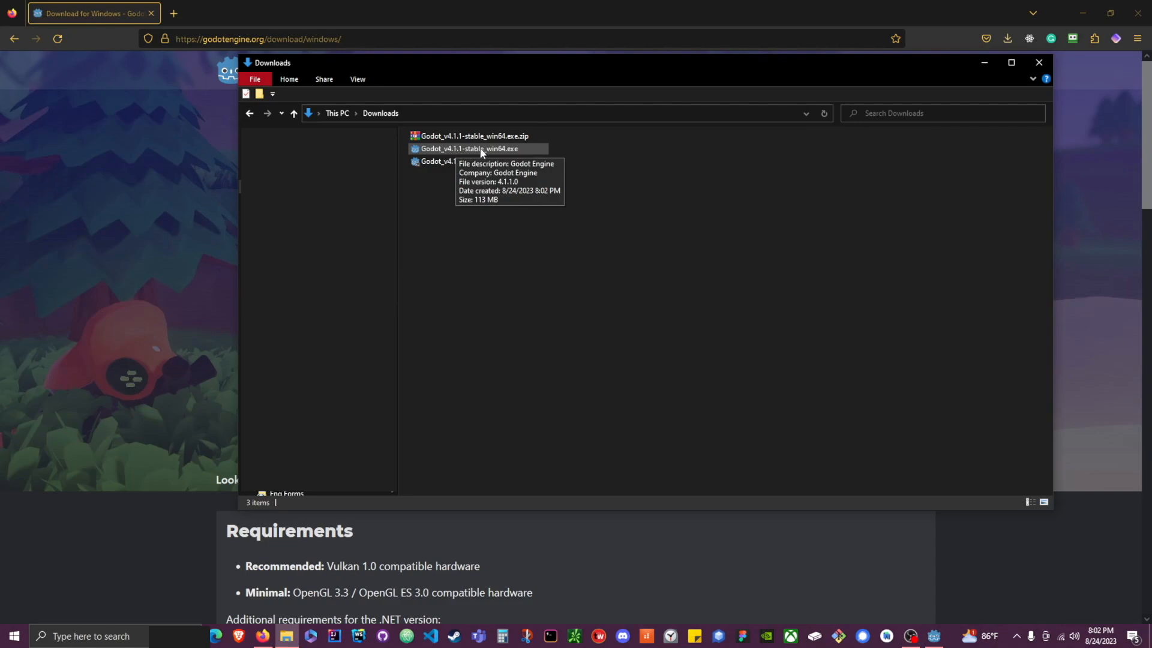
mouse_move(457, 151)
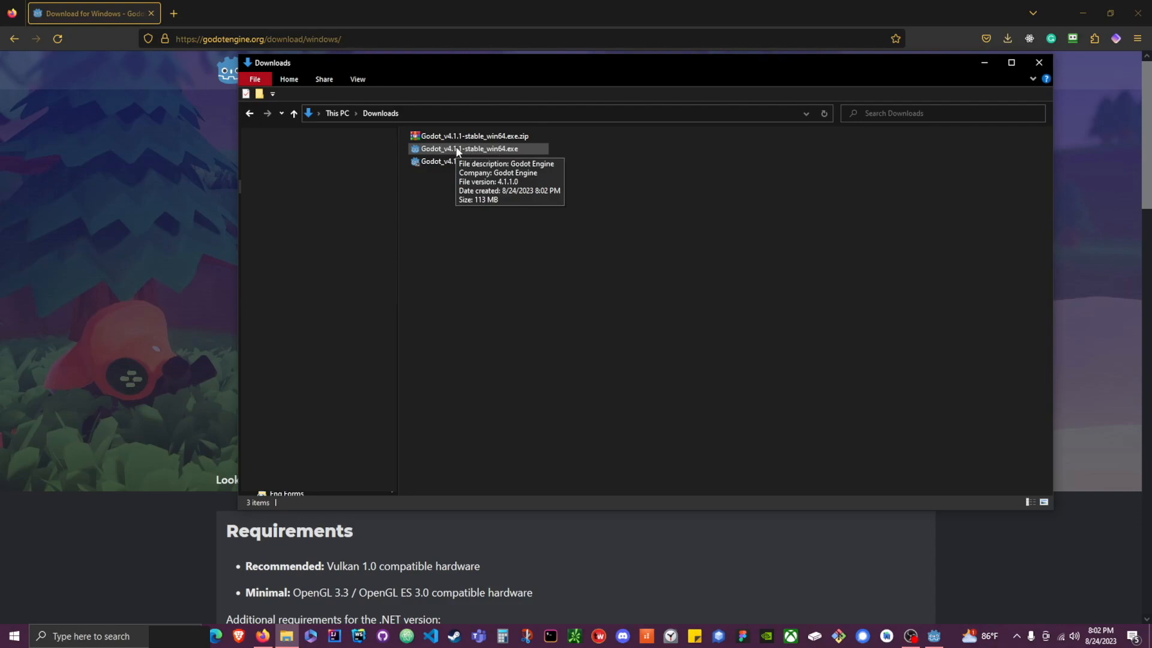